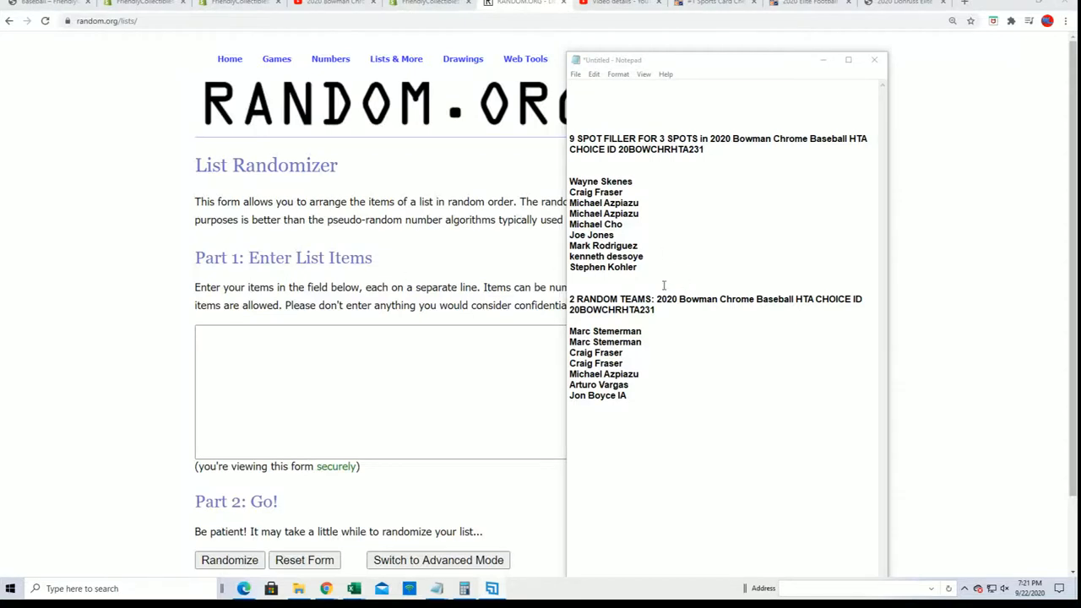
# - Select the nine names under the 9 spot filler heading and copy them
pyautogui.moveTo(608, 245); pyautogui.dragTo(638, 267)
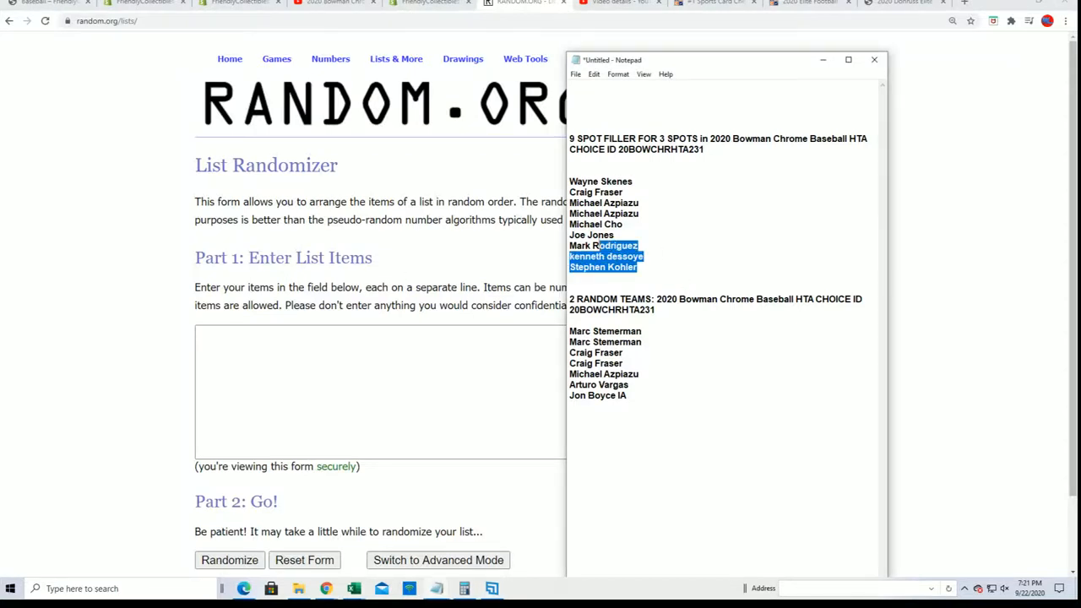
pyautogui.moveTo(608, 245); pyautogui.dragTo(583, 181)
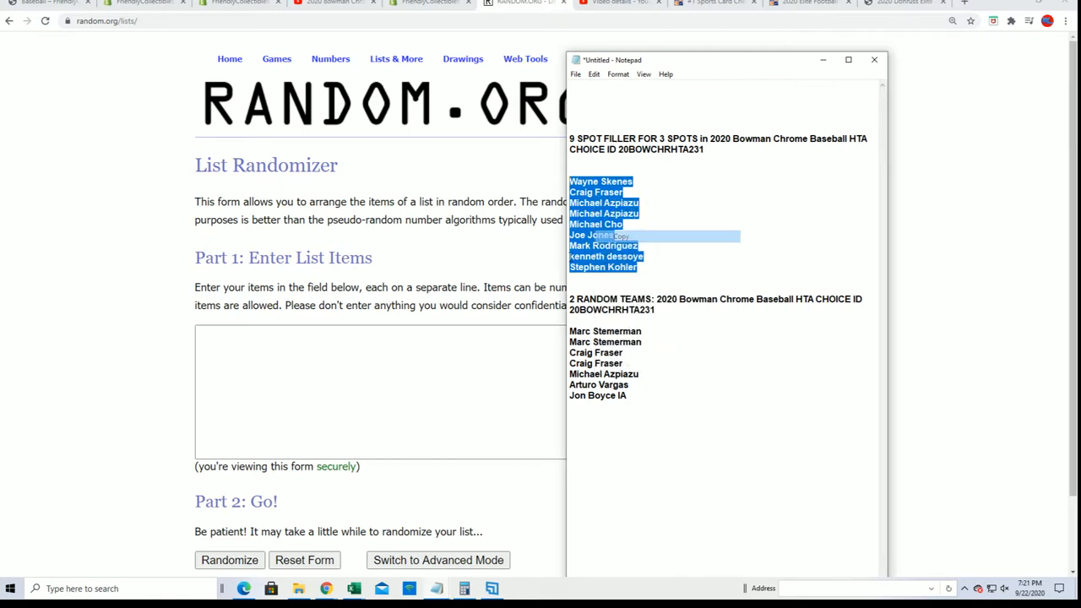
pyautogui.rightClick(387, 391)
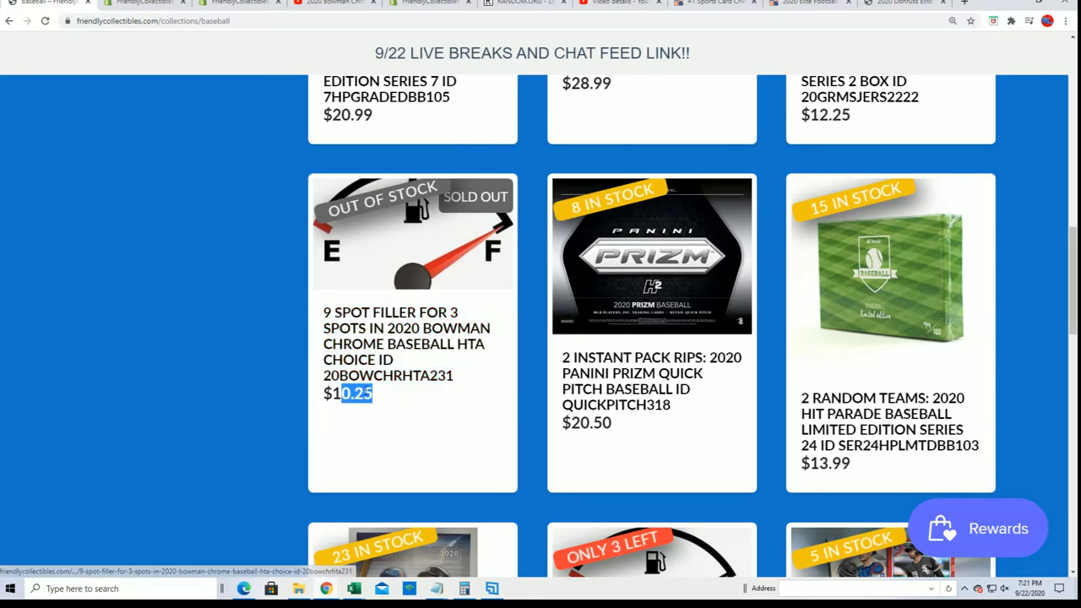
# - Scroll the baseball collection page to locate the HTA Choice 9 spot filler listing
pyautogui.scroll(-3)
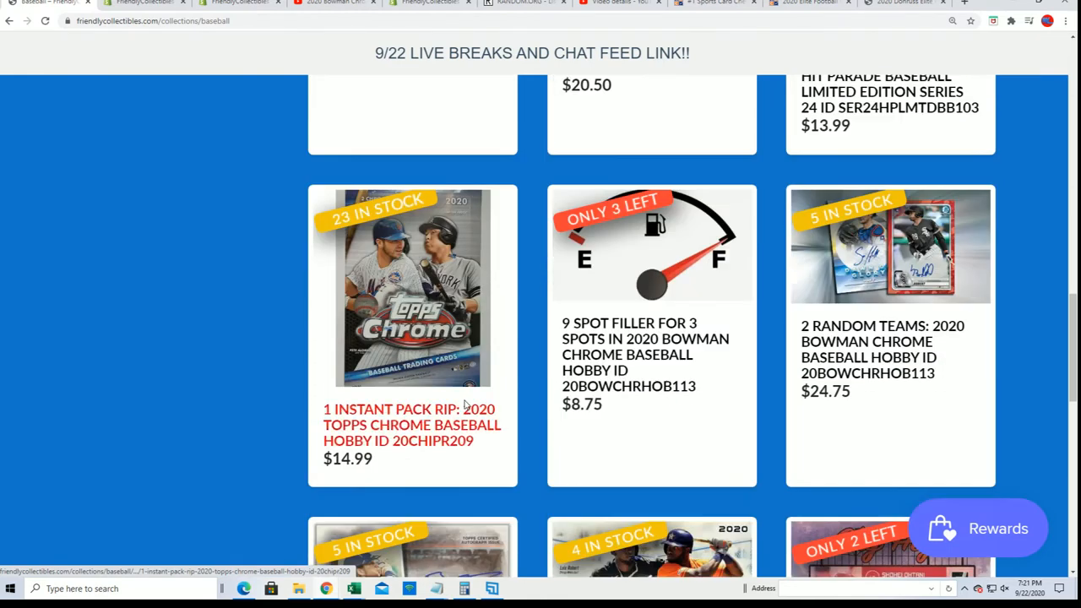
pyautogui.scroll(-3)
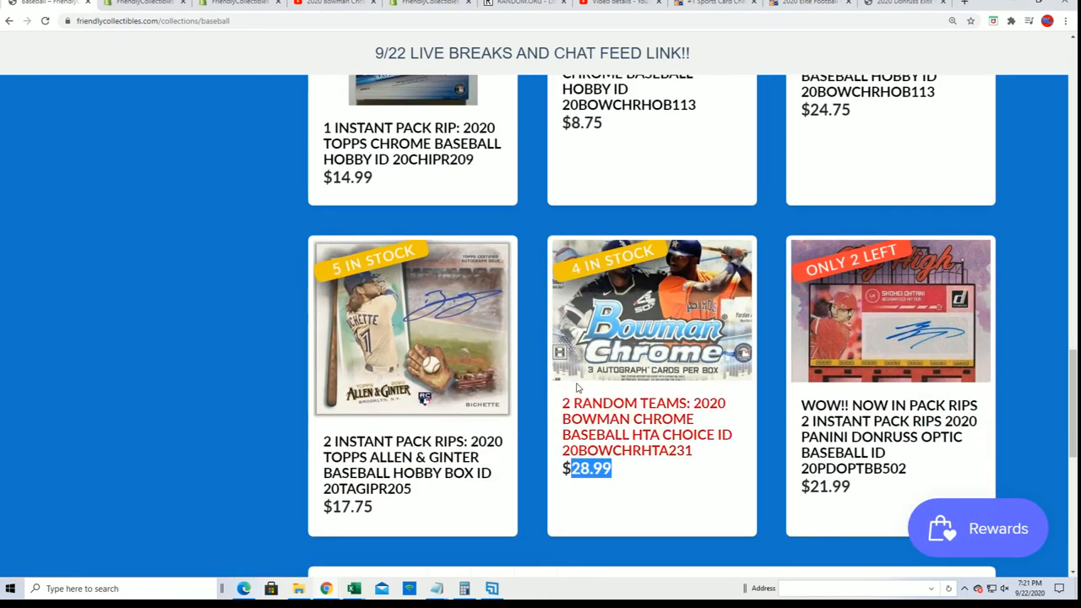
pyautogui.scroll(3)
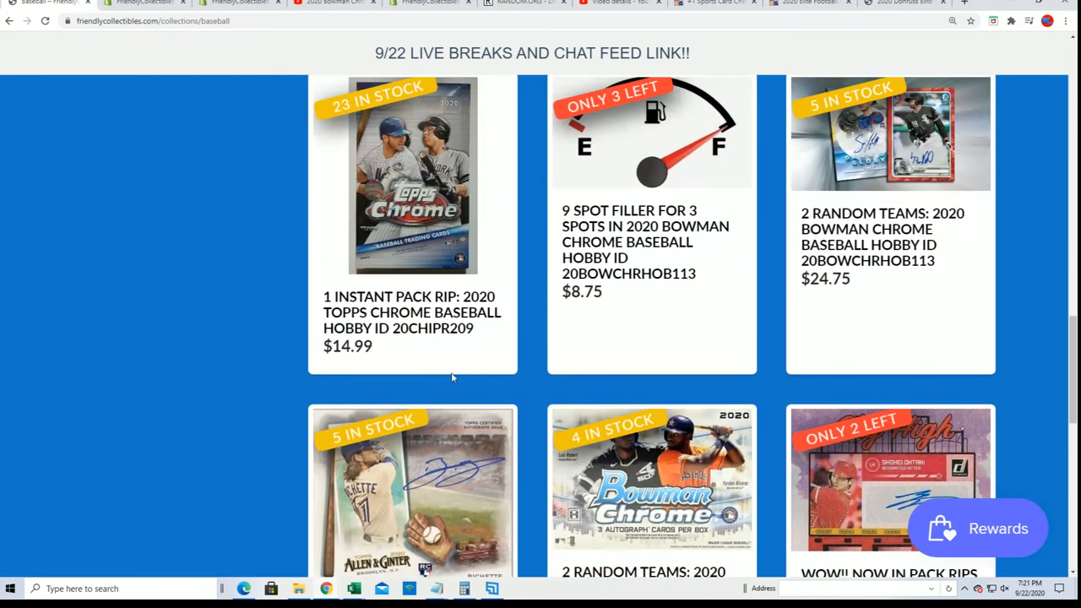
pyautogui.scroll(3)
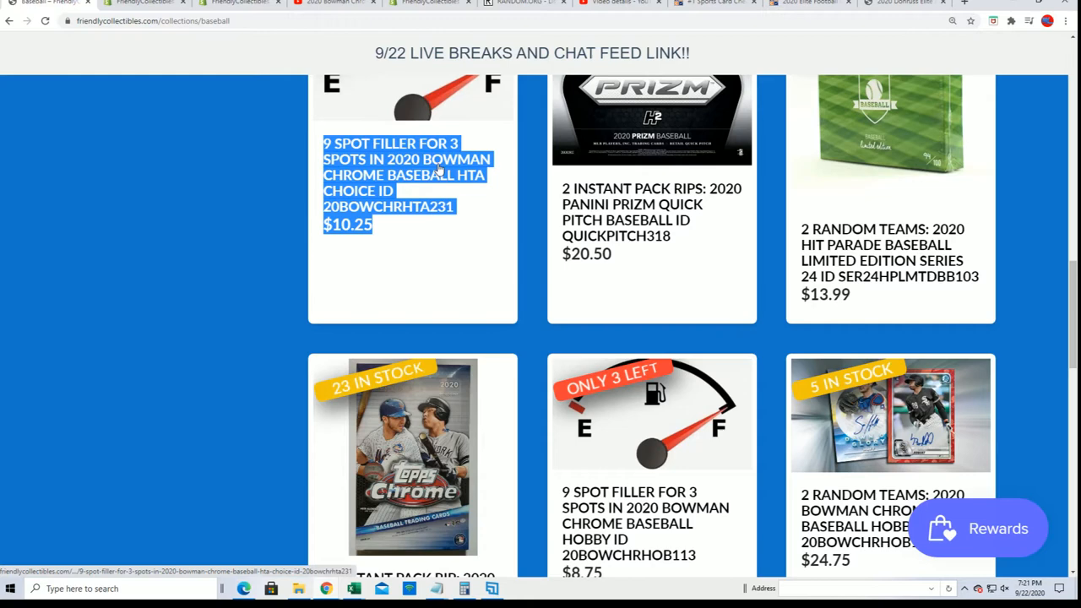
# - On the RANDOM.ORG tab, randomize the nine filler names, then reshuffle twice more
pyautogui.click(524, 3)
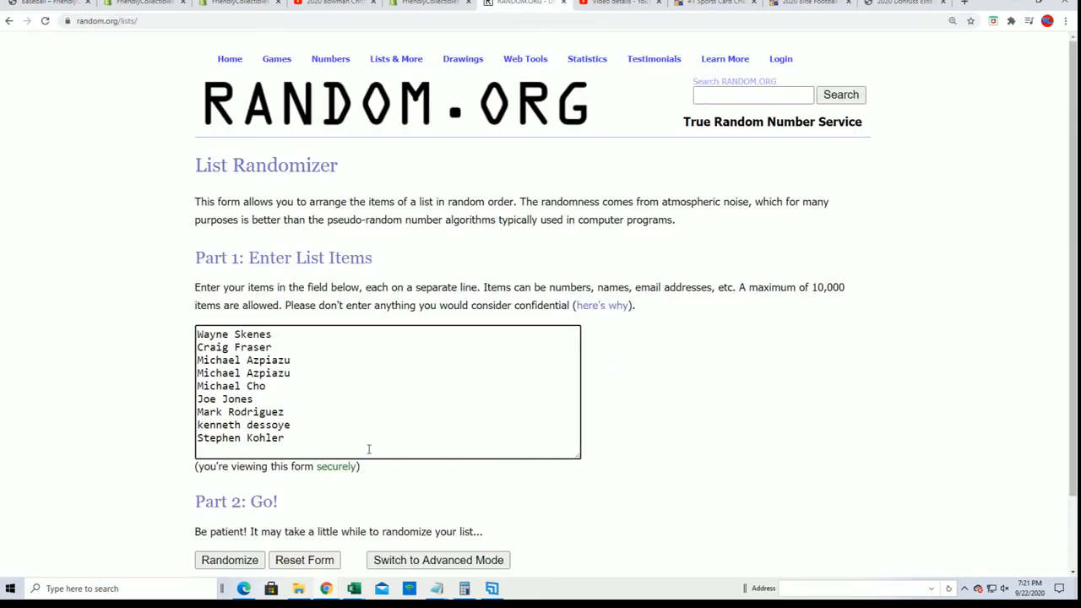
pyautogui.moveTo(781, 437)
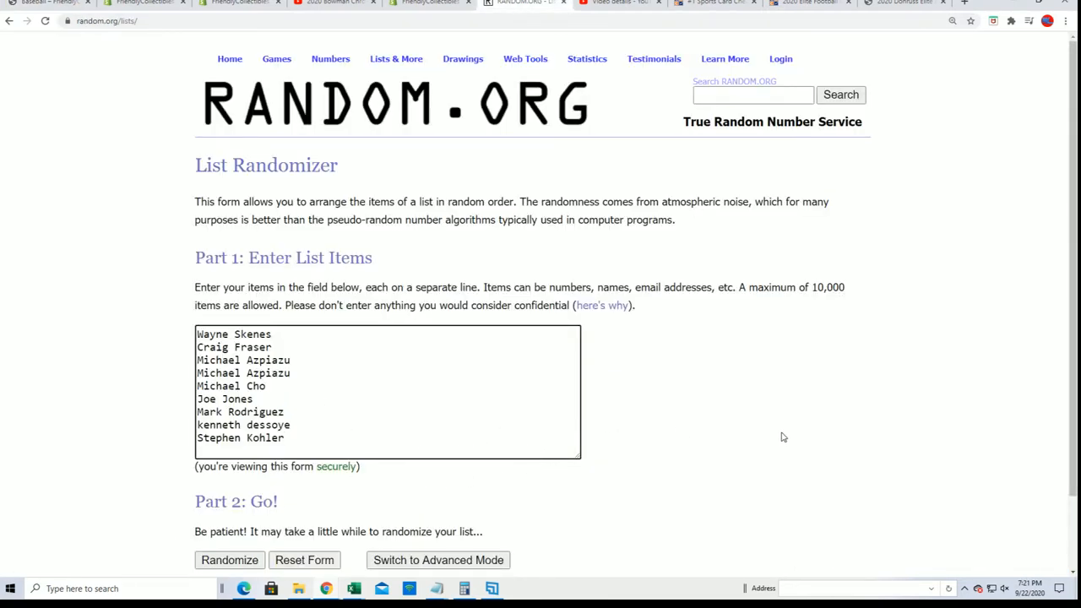
pyautogui.click(229, 559)
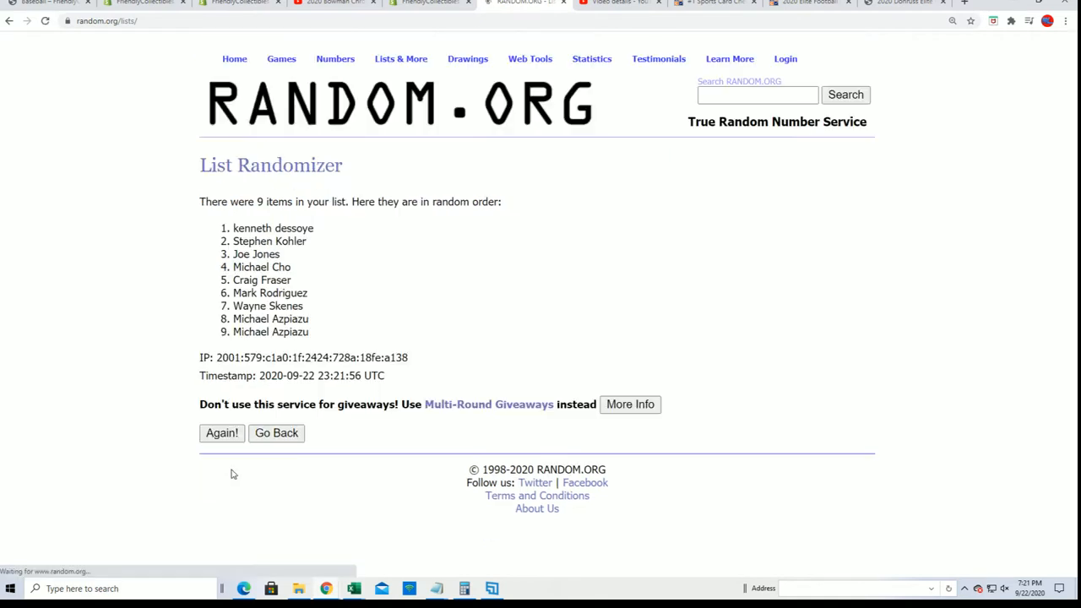
pyautogui.click(222, 433)
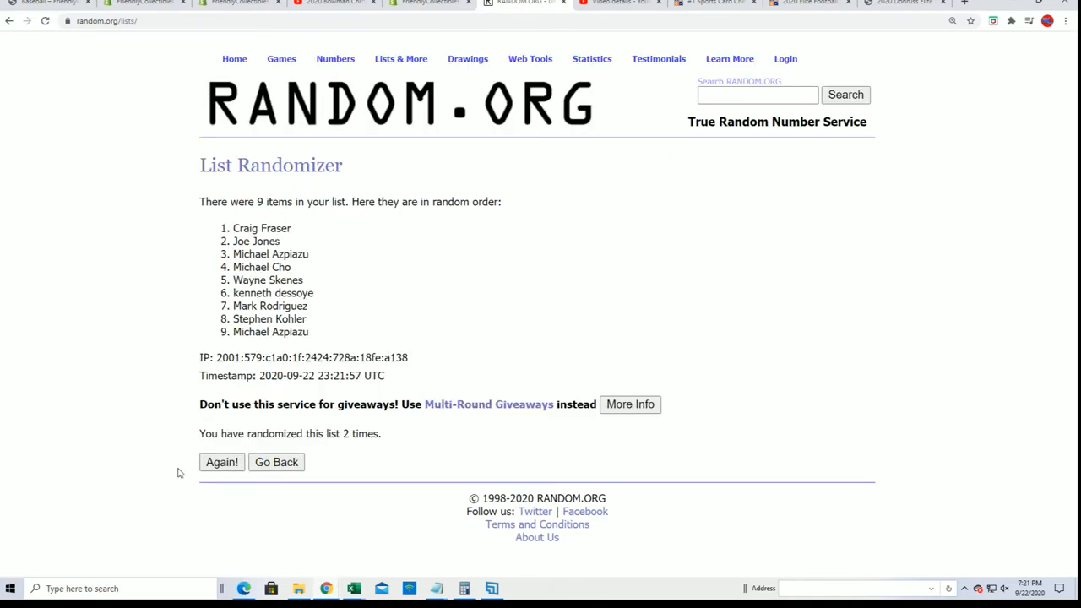
pyautogui.click(221, 462)
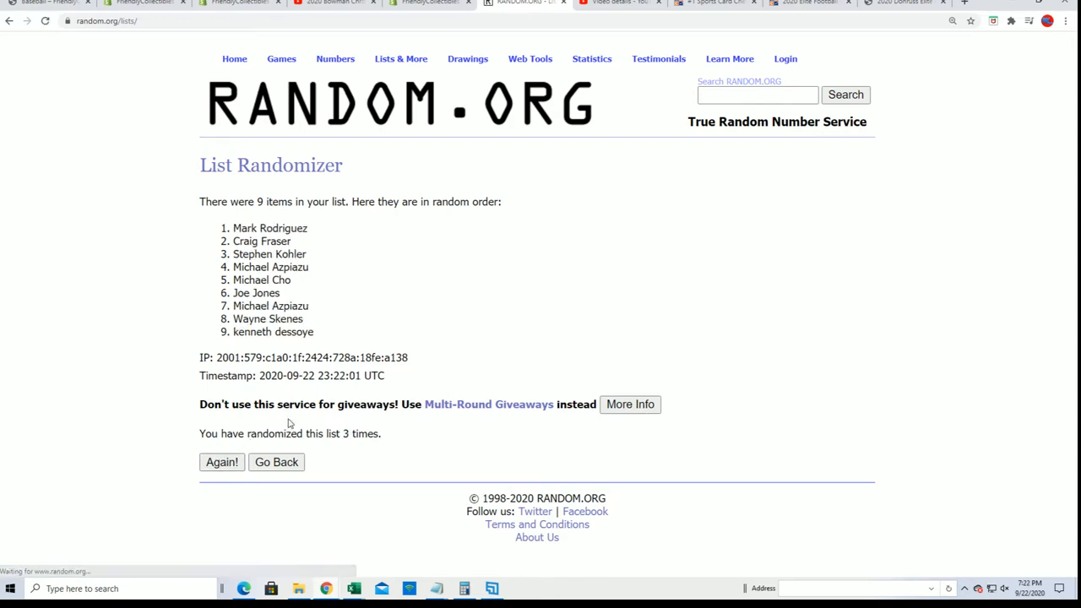
# - Reshuffle the filler names with Again! until they've been randomized seven times
pyautogui.click(222, 462)
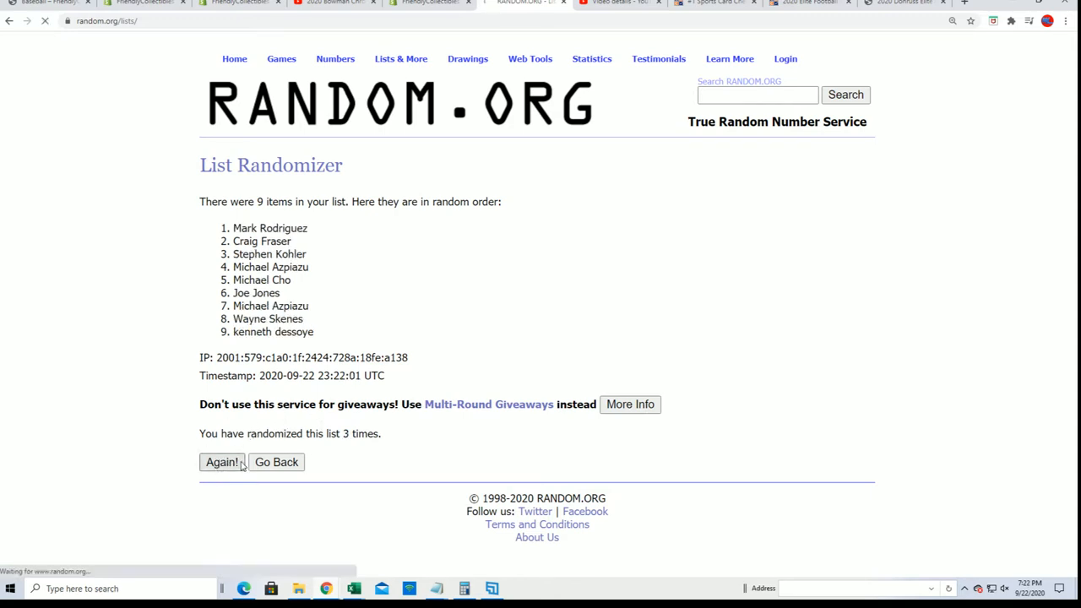
pyautogui.click(222, 462)
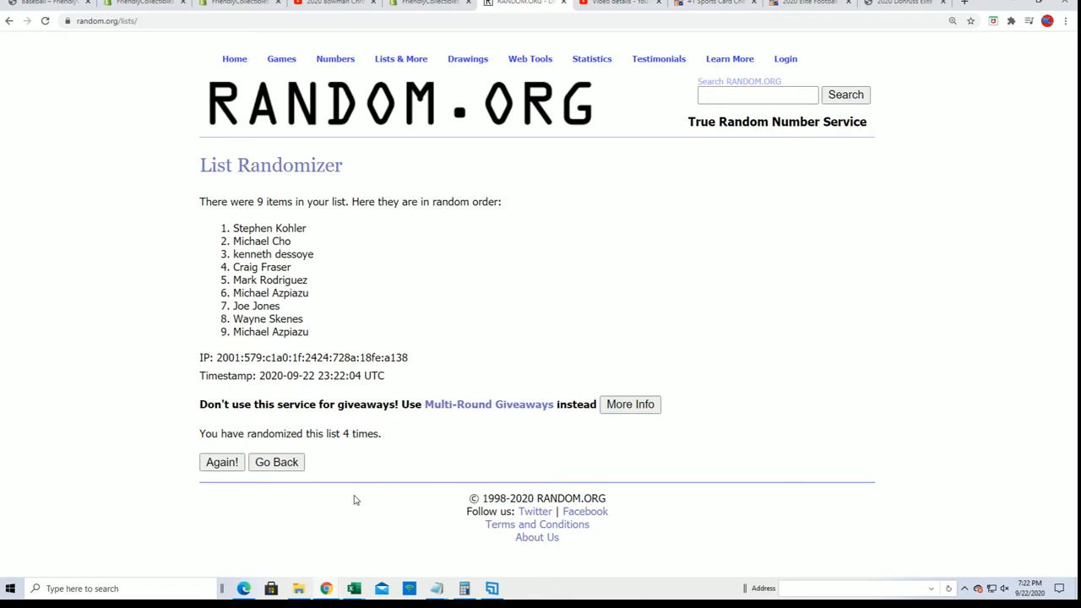
pyautogui.moveTo(222, 462)
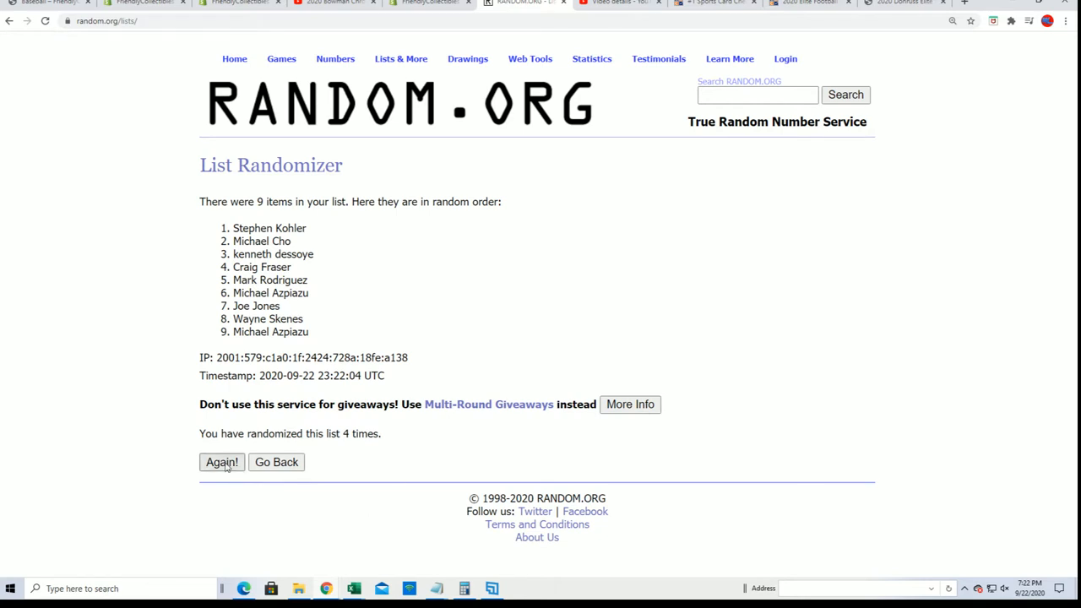
pyautogui.click(222, 461)
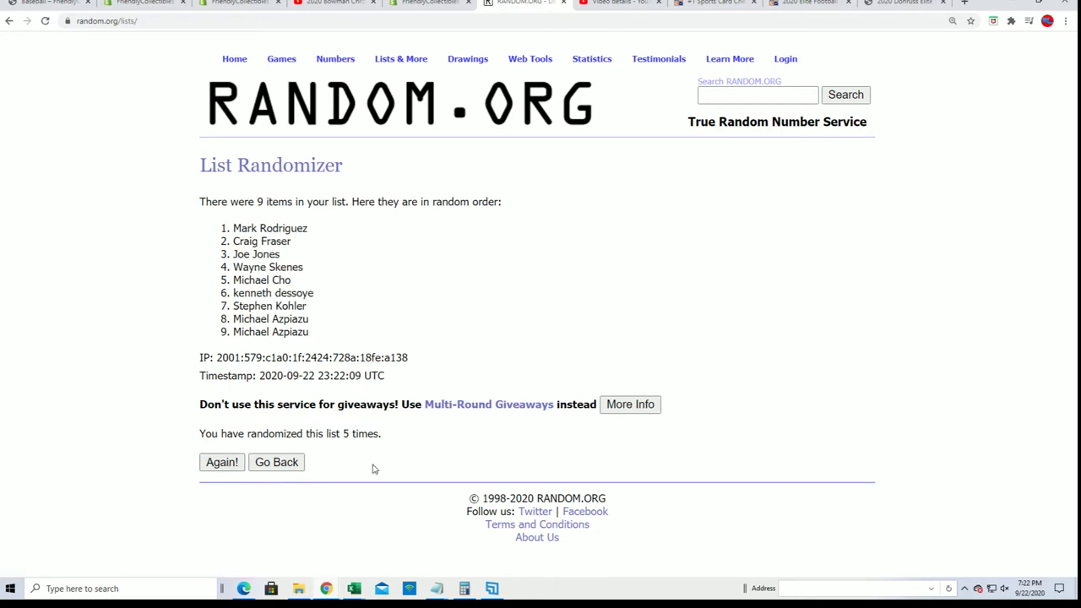
pyautogui.click(222, 462)
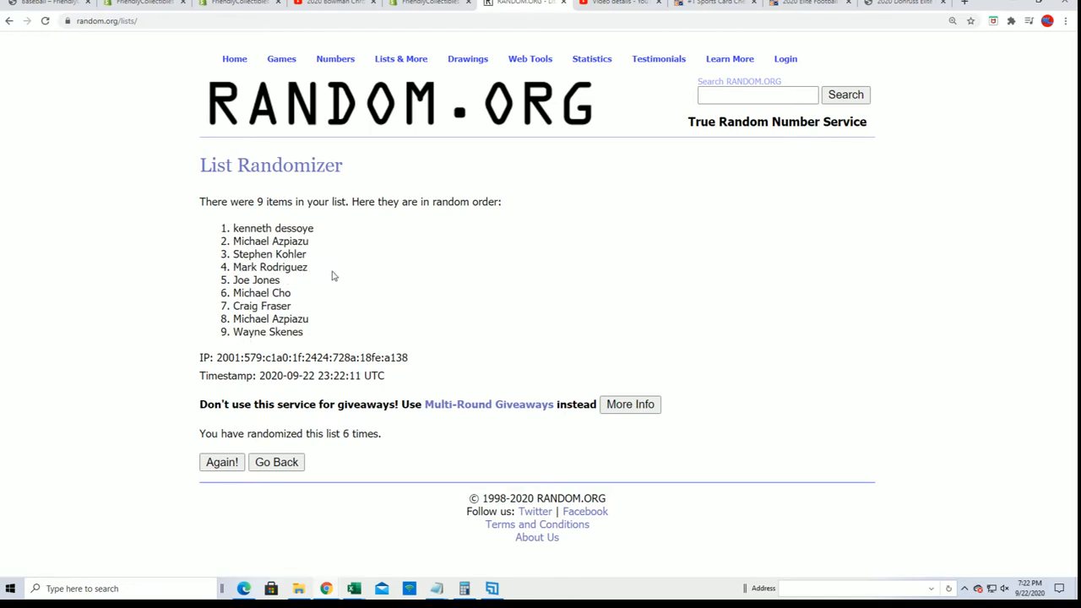
pyautogui.moveTo(200, 449)
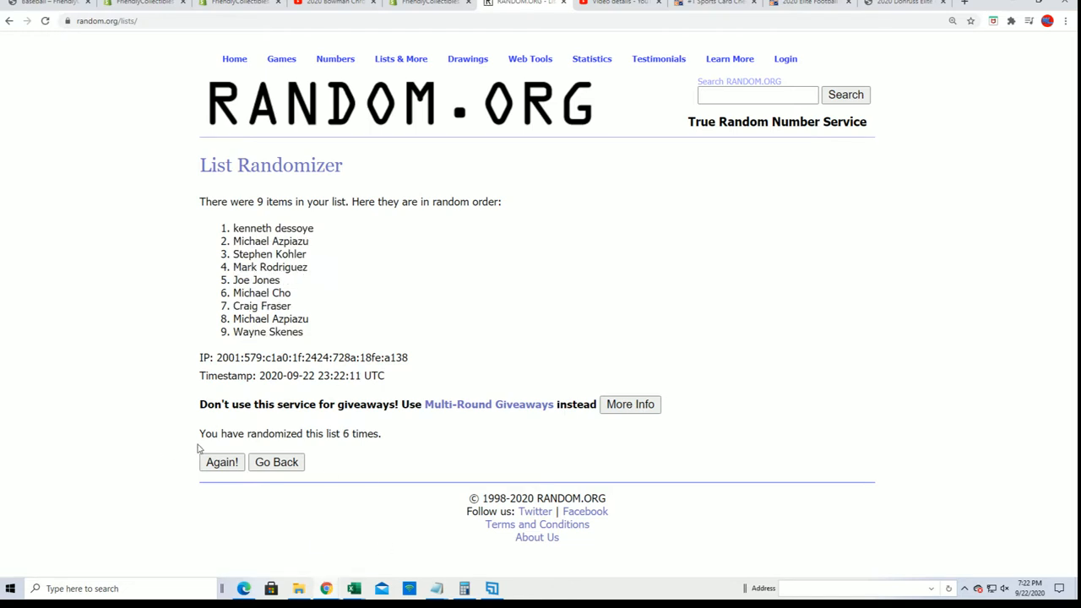
pyautogui.click(221, 461)
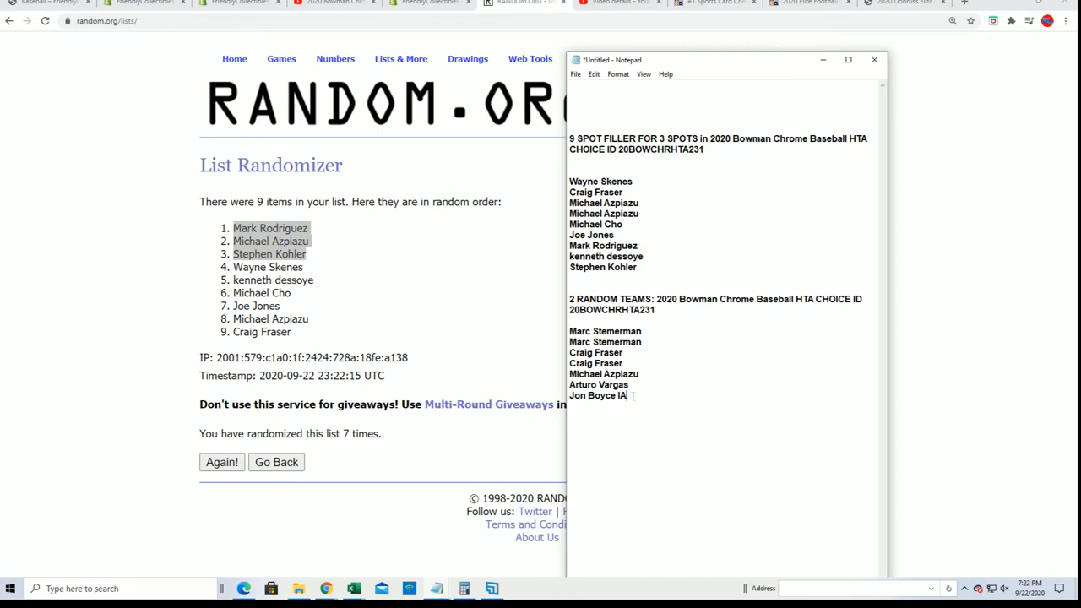
pyautogui.write('Mark Rodriguez')
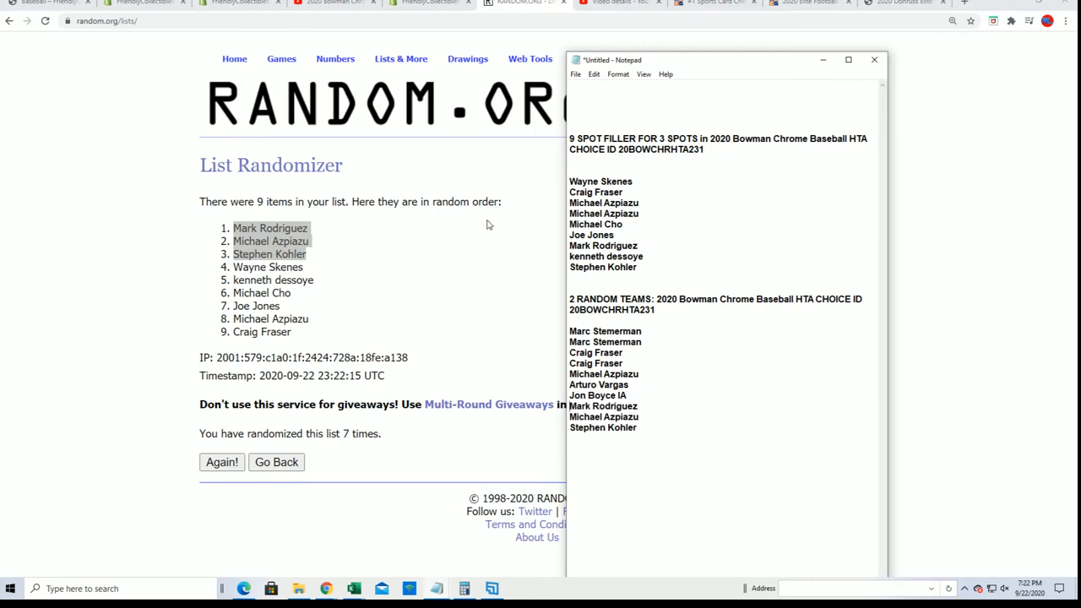
pyautogui.moveTo(717, 327)
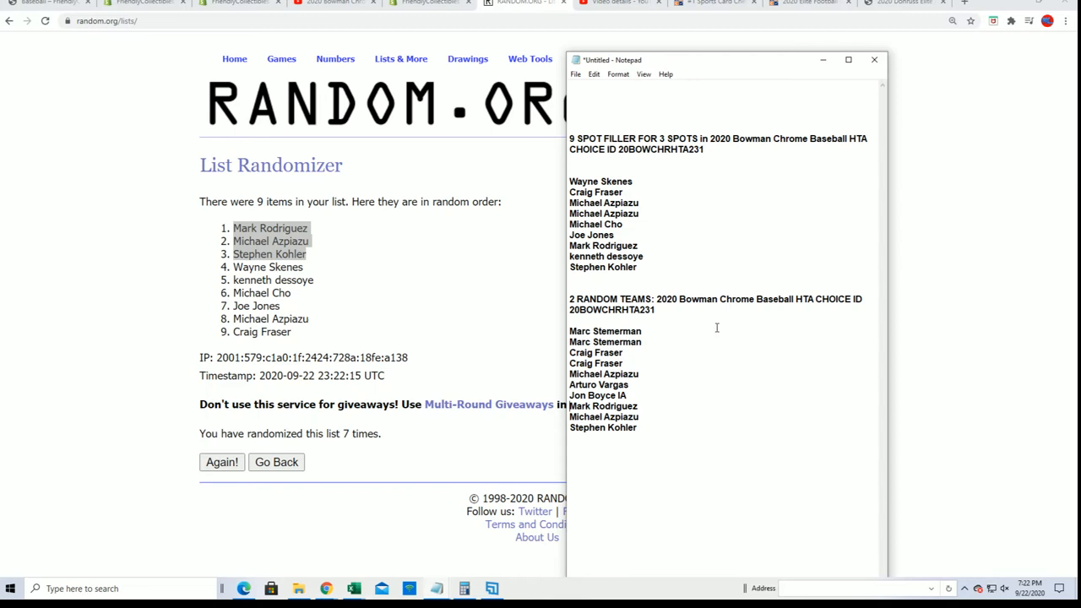
pyautogui.moveTo(760, 280)
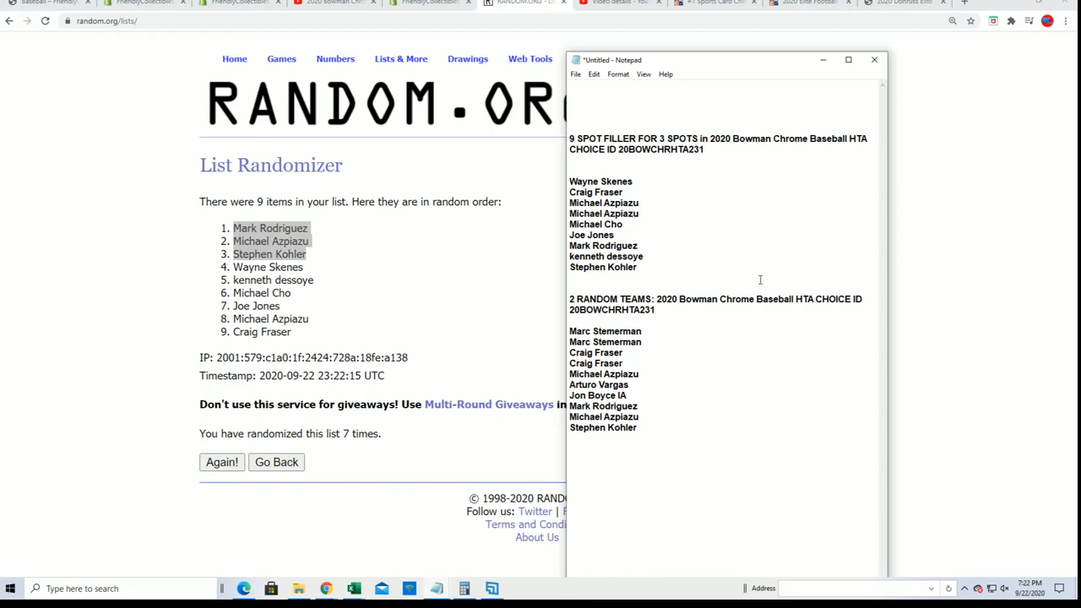
pyautogui.moveTo(454, 158)
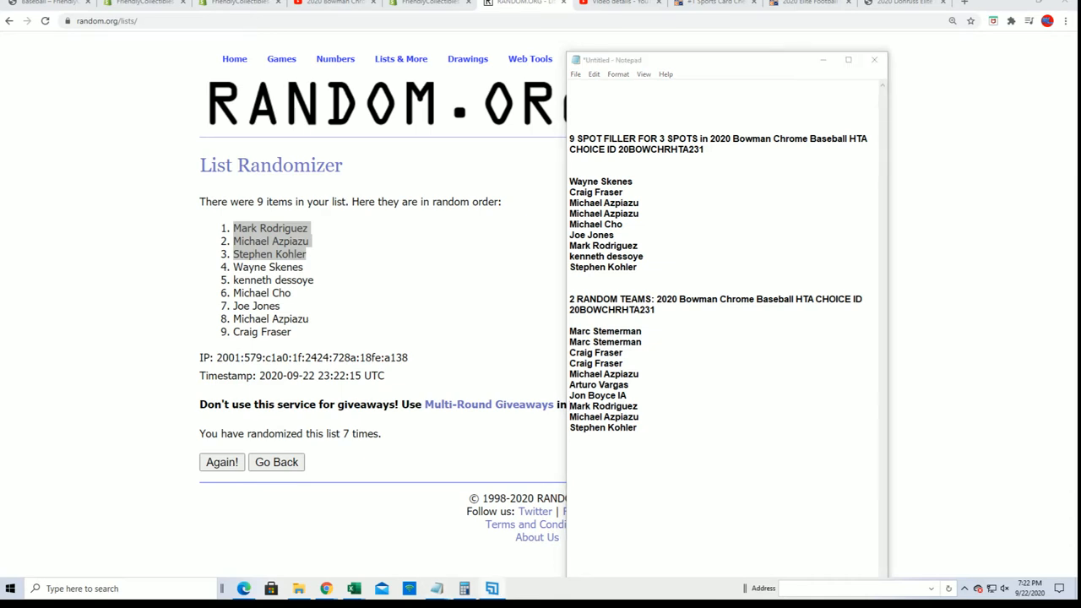
pyautogui.moveTo(528, 272)
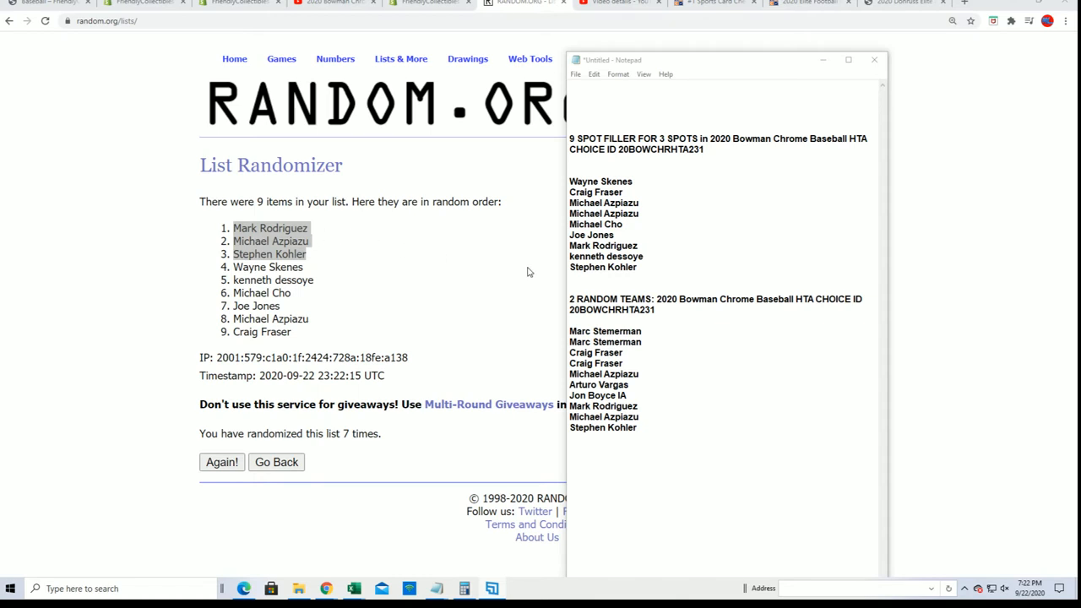
pyautogui.moveTo(649, 222)
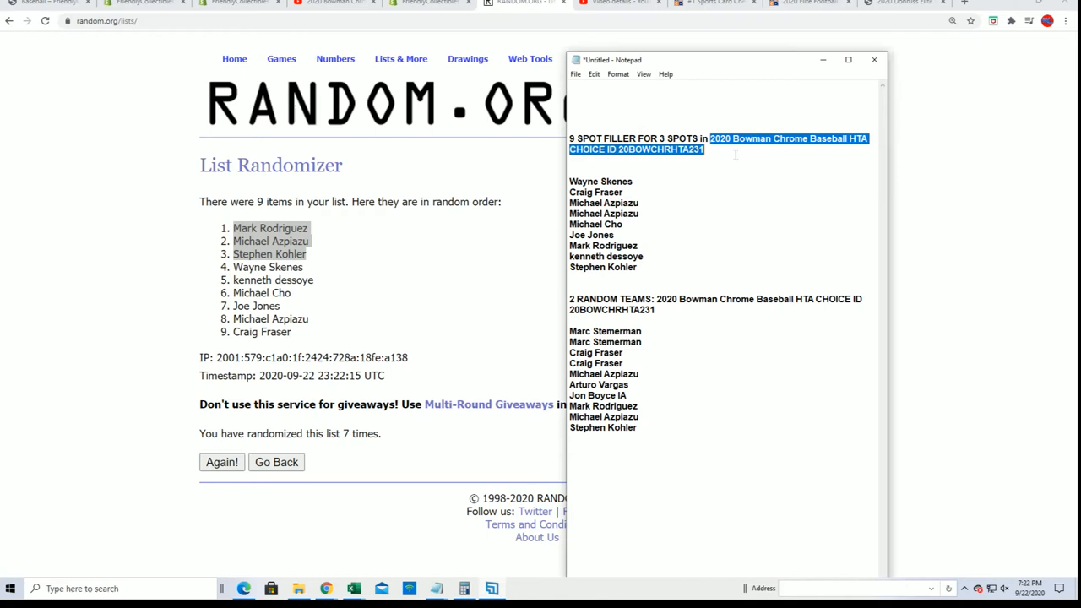
# - Delete the 9 spot filler heading and its nine names from Notepad
pyautogui.moveTo(569, 213); pyautogui.dragTo(638, 267)
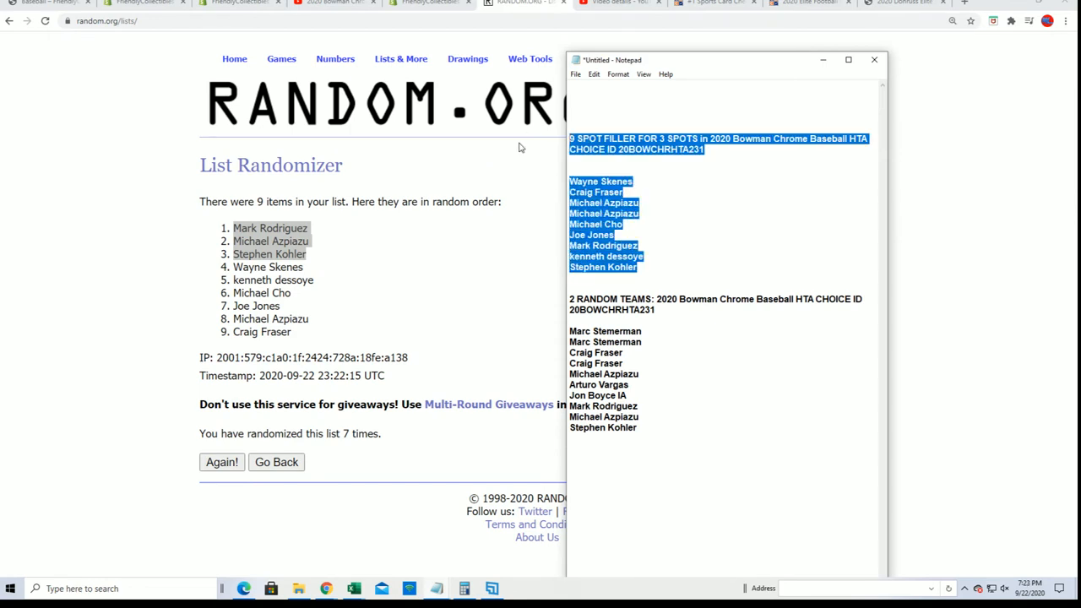
pyautogui.press('Delete')
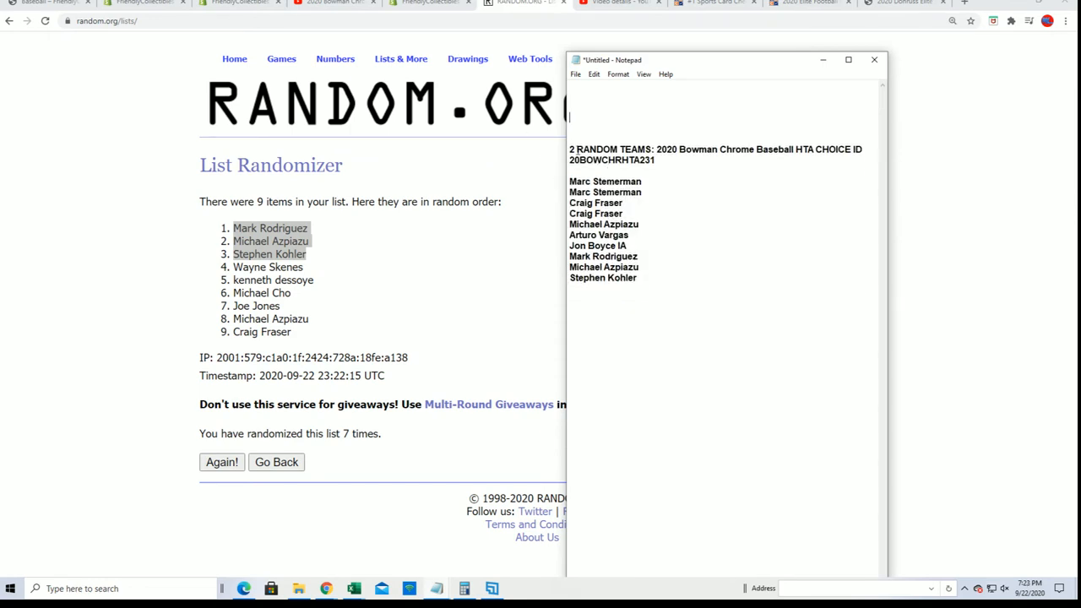